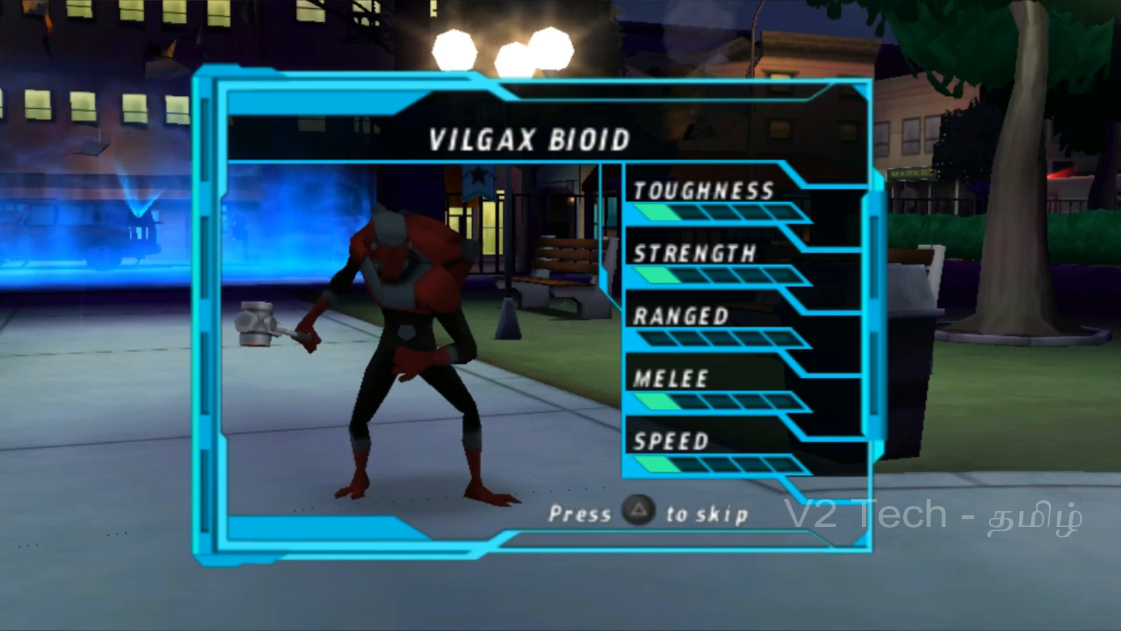
Step: Skip the Vilgax Bioid character profile screen with the Triangle key
key("triangle")
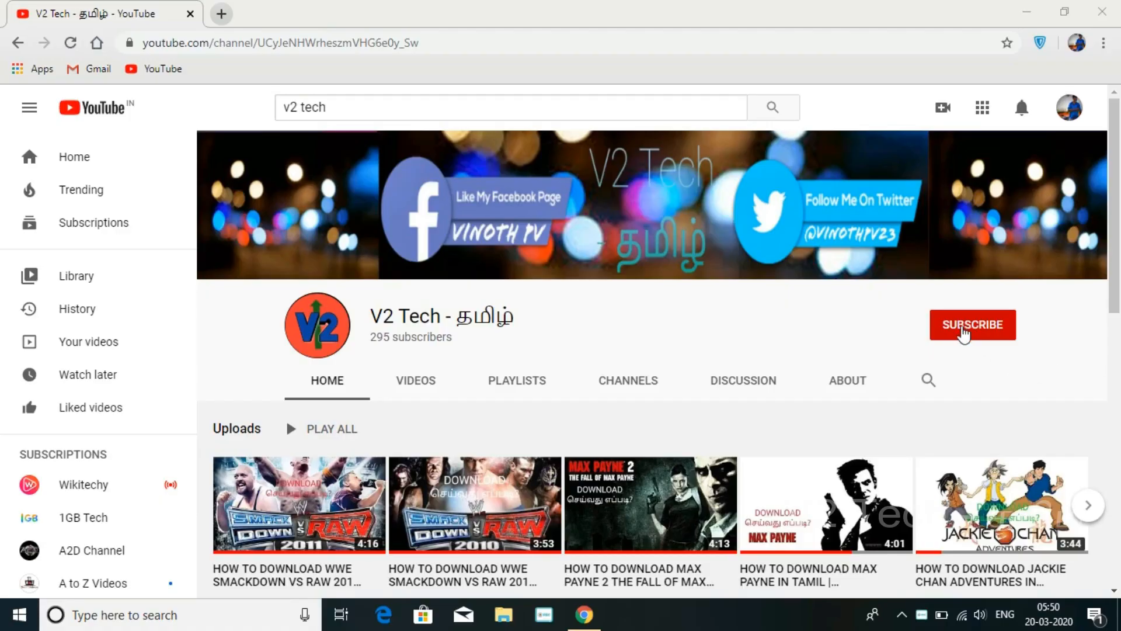
Step: Subscribe to the V2 Tech channel and set its notifications to All uploads
left_click(972, 325)
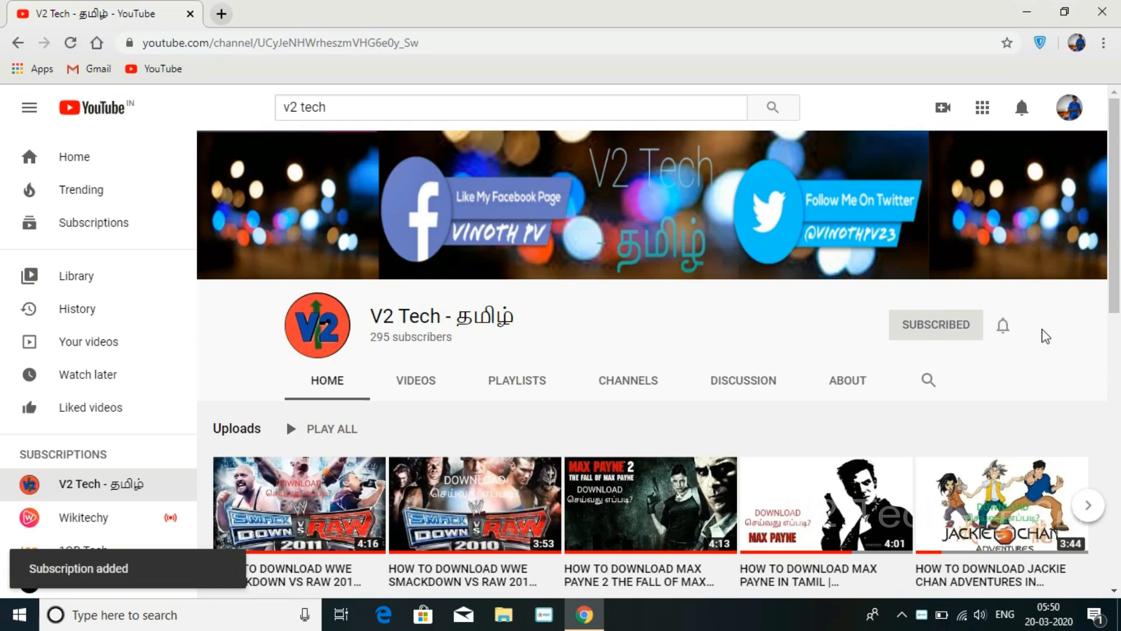
left_click(1002, 324)
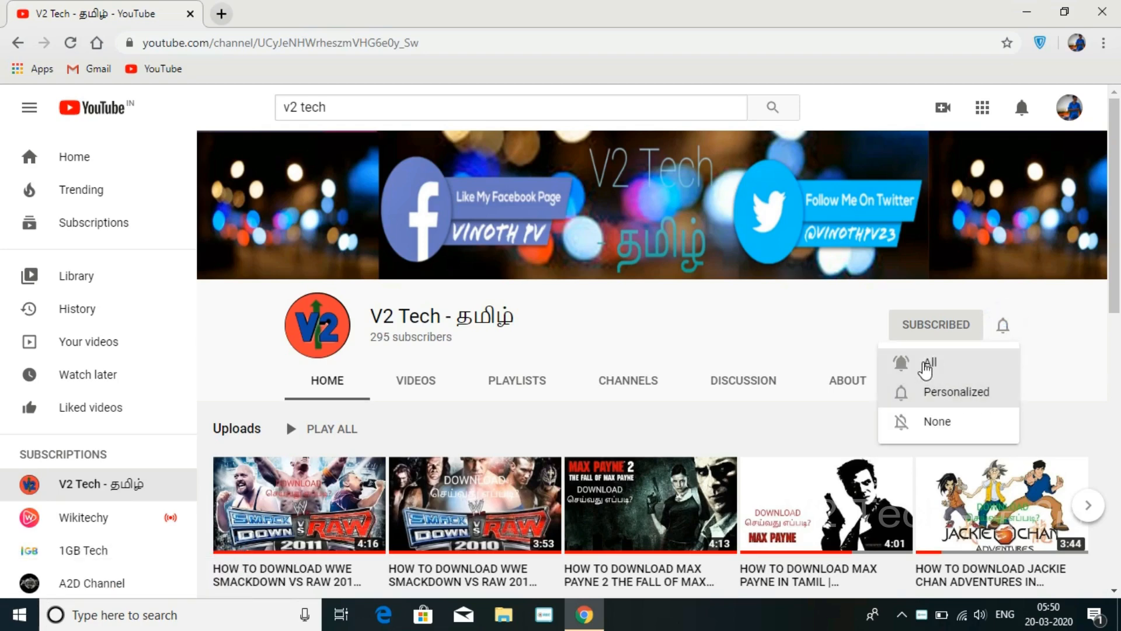
left_click(930, 365)
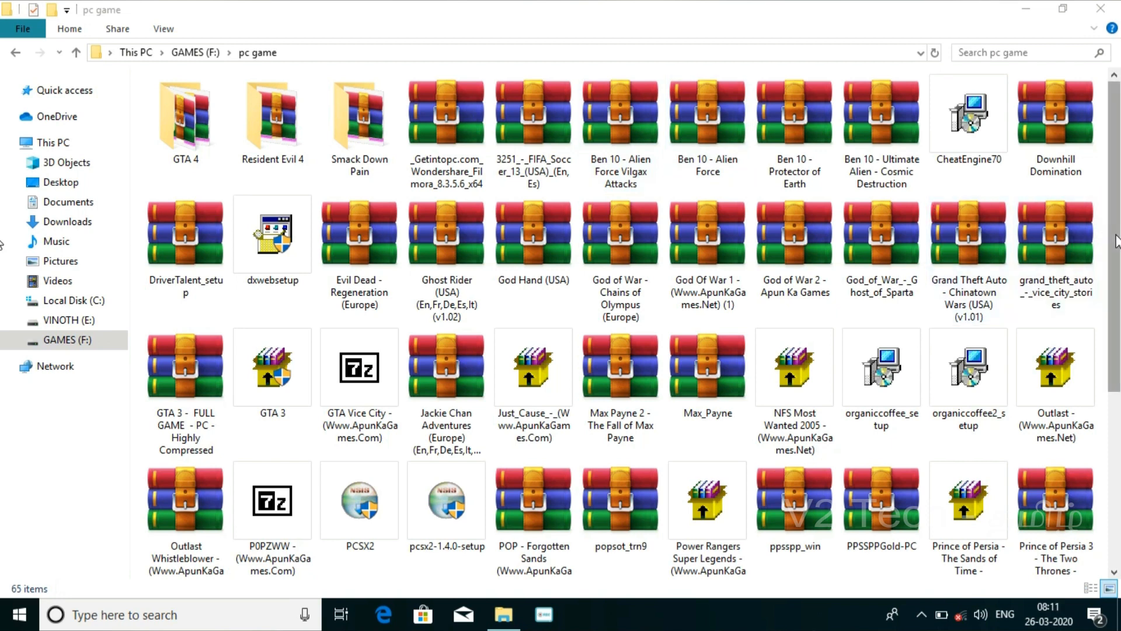
Step: Locate and select the 435 MB Ben 10 - Alien Force Vilgax Attacks WinRAR archive in the pc game folder
scroll("down", 3)
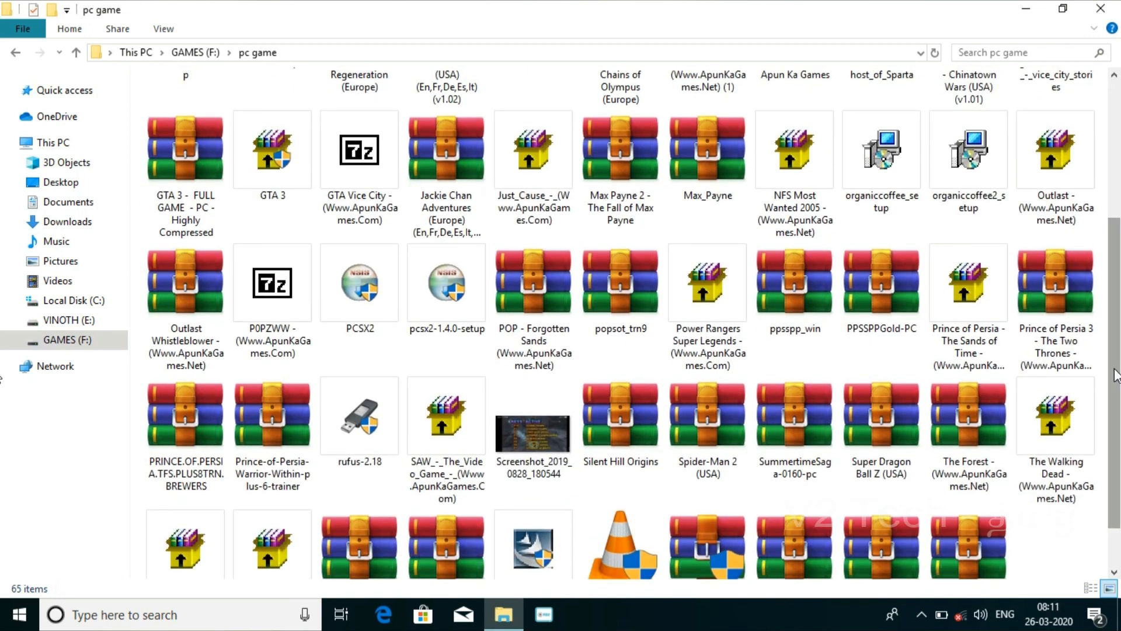
scroll("down", 3)
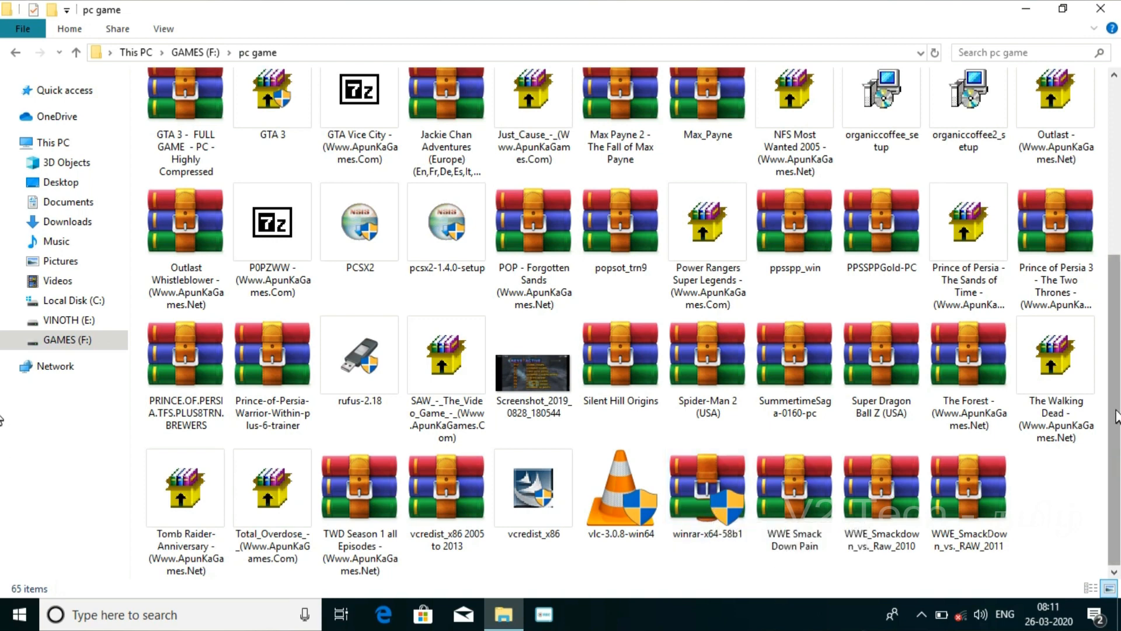
scroll("up", 3)
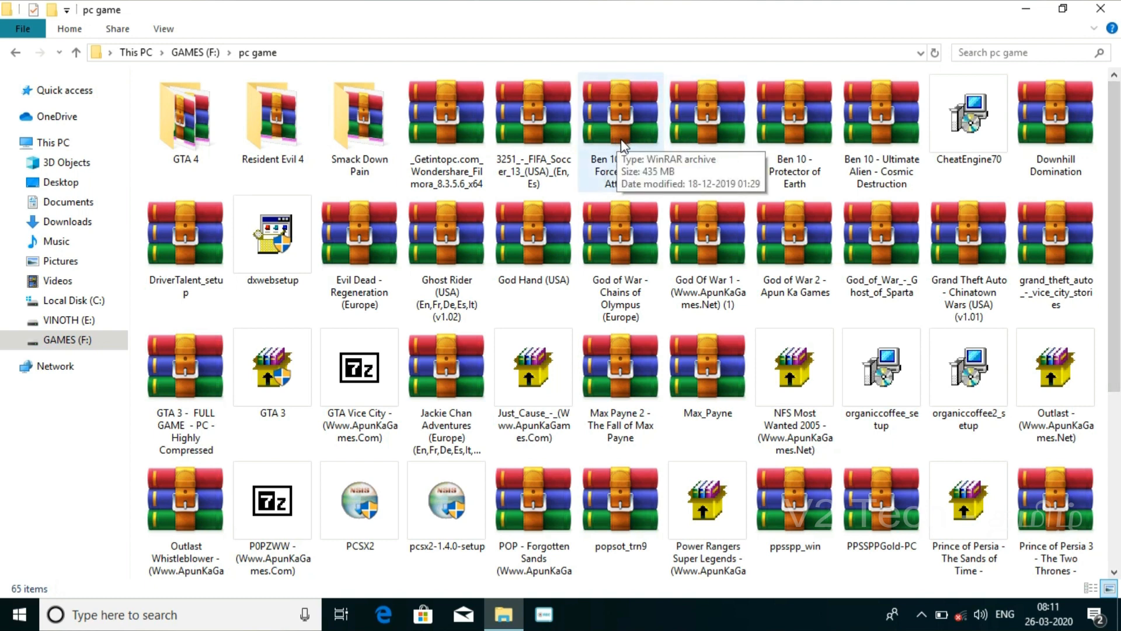
left_click(619, 114)
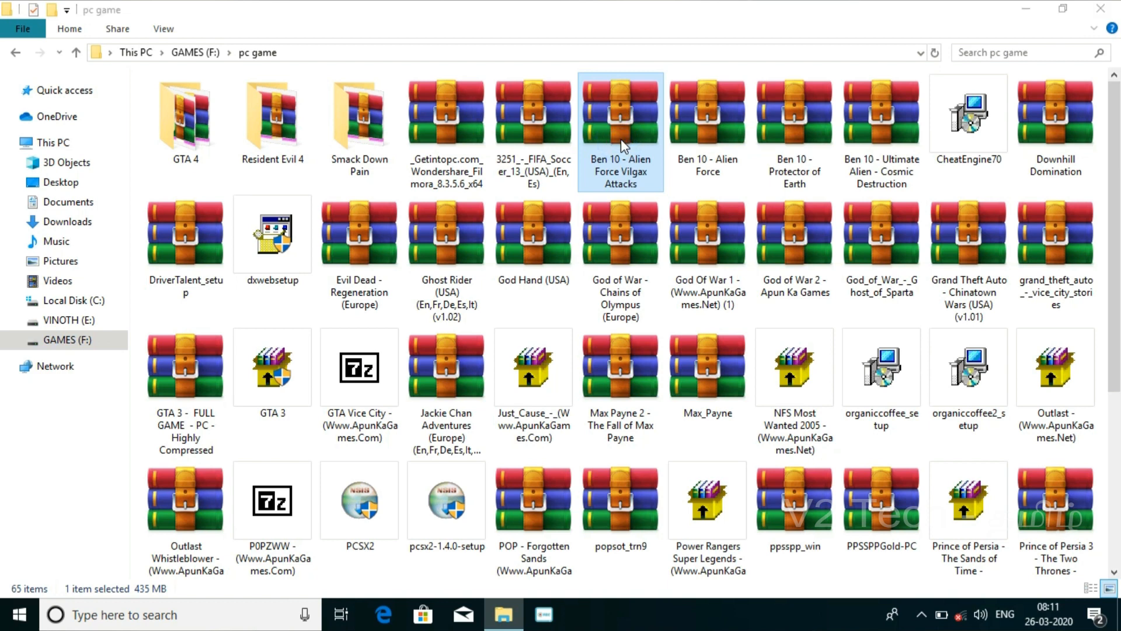
Step: Open the Vilgax Attacks archive in WinRAR, dismiss the licence notice and start Extract To
double_click(619, 115)
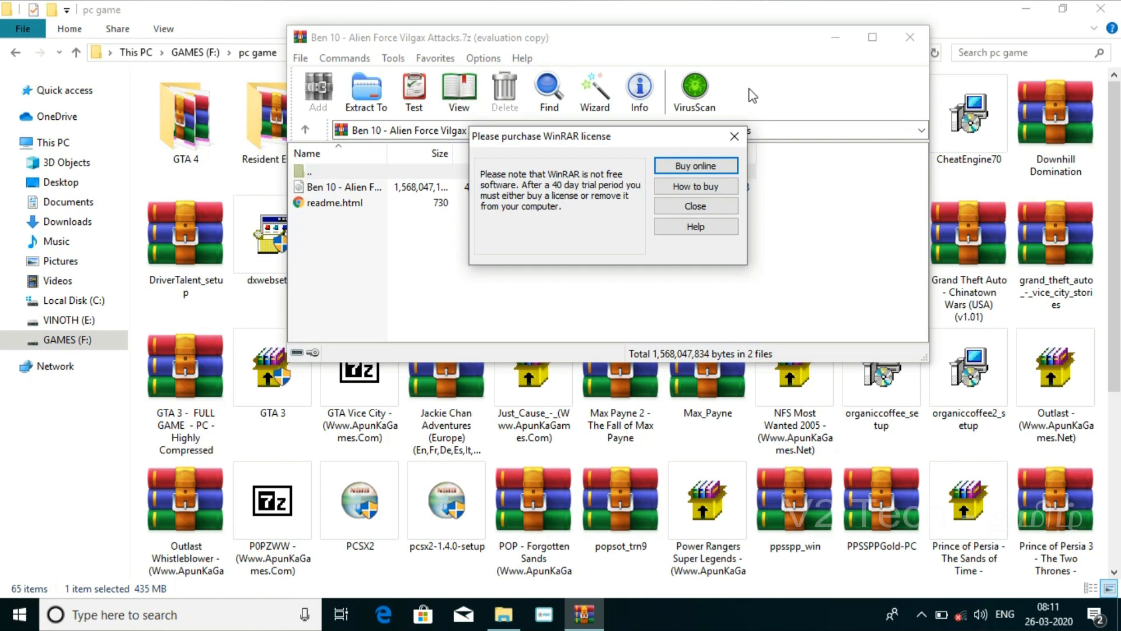
left_click(694, 205)
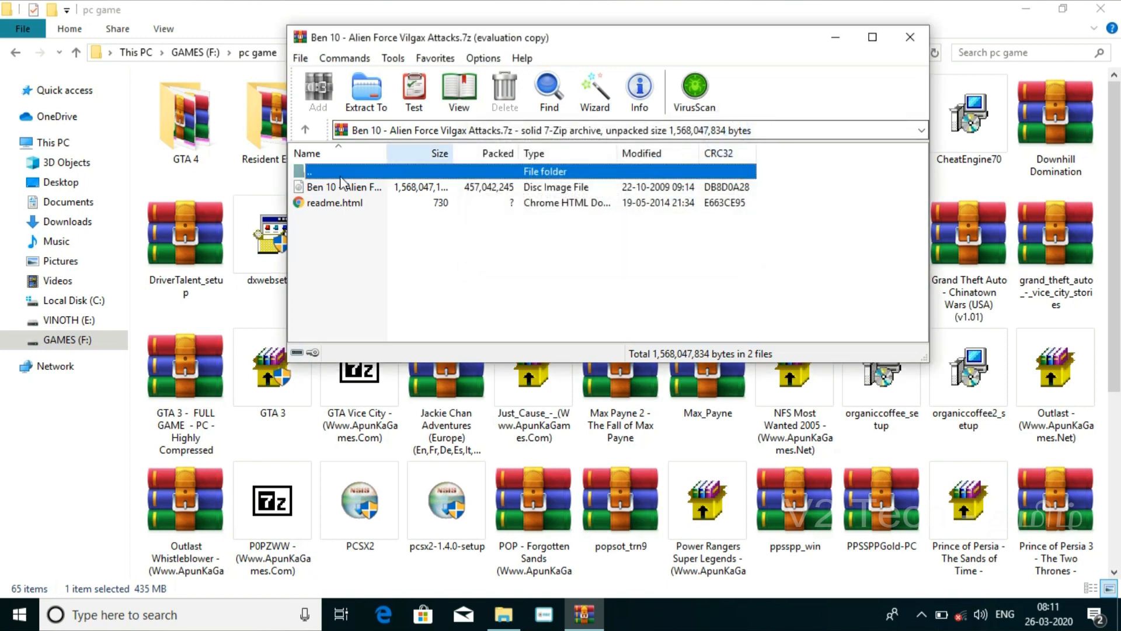
mouse_move(365, 91)
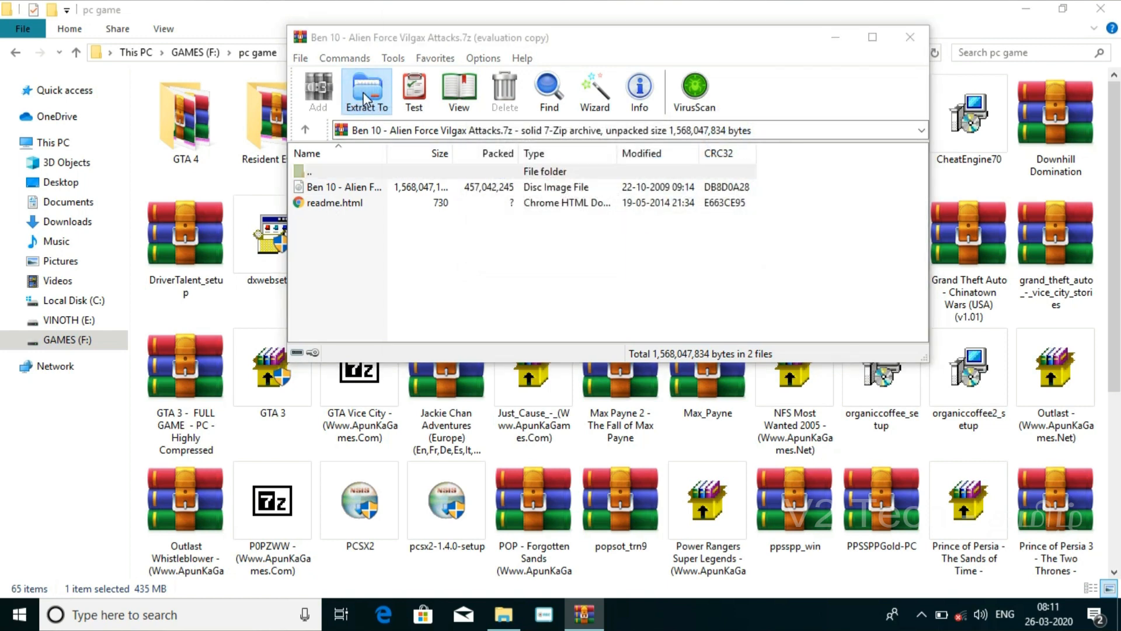
left_click(366, 92)
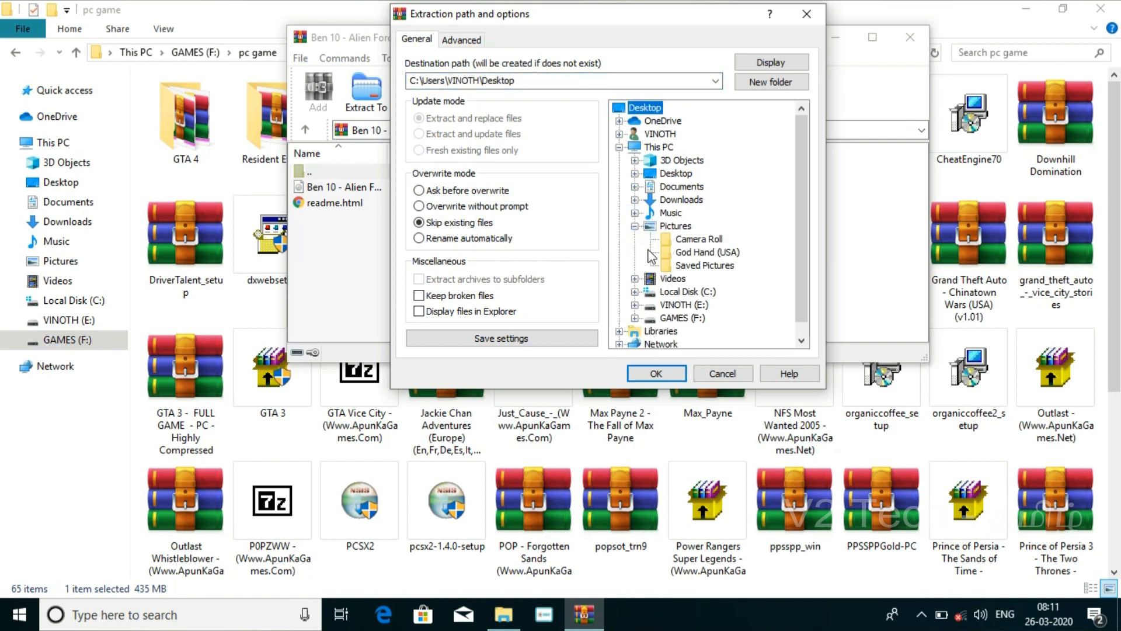
Step: Extract into a new Ben 10 - Alien Force Vilgax Attacks folder on the GAMES (F:) drive
left_click(634, 225)
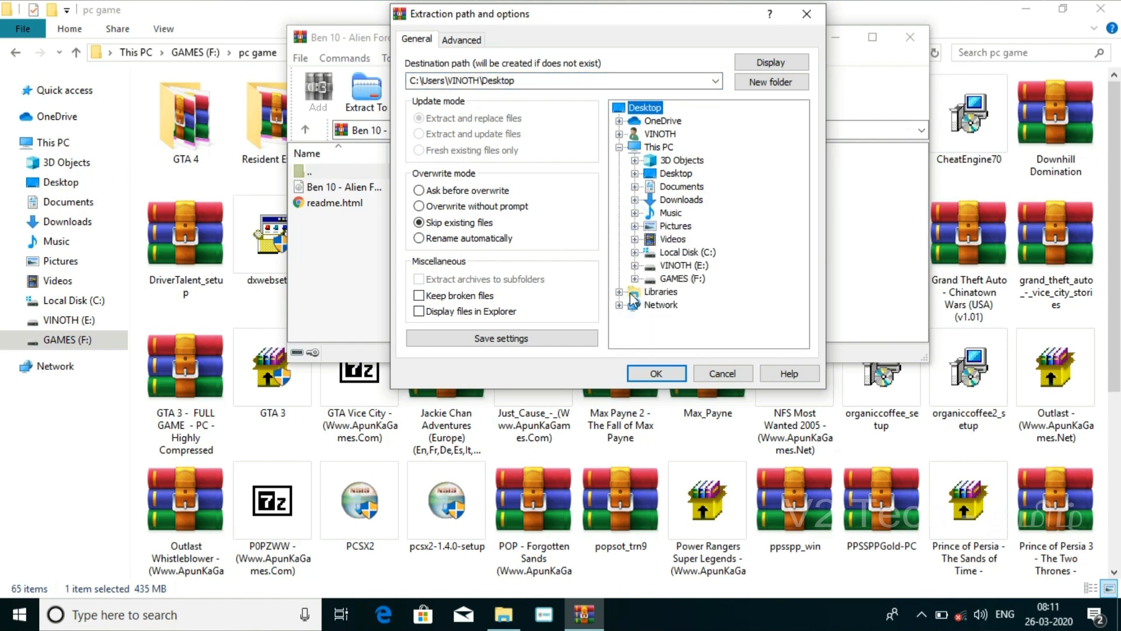
left_click(683, 278)
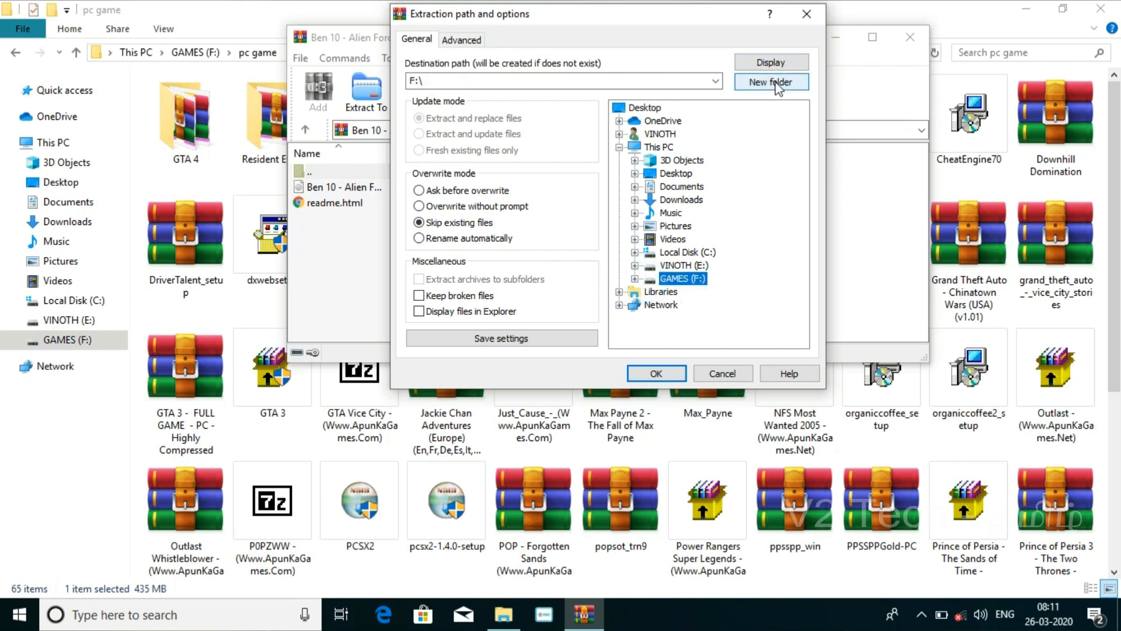
left_click(770, 82)
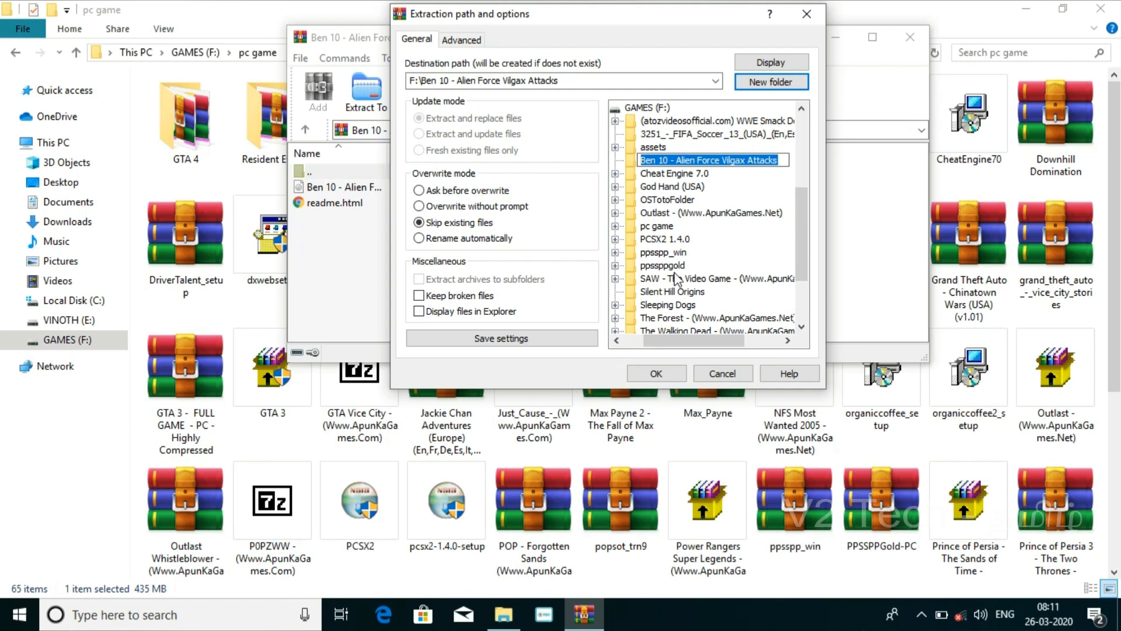
left_click(654, 372)
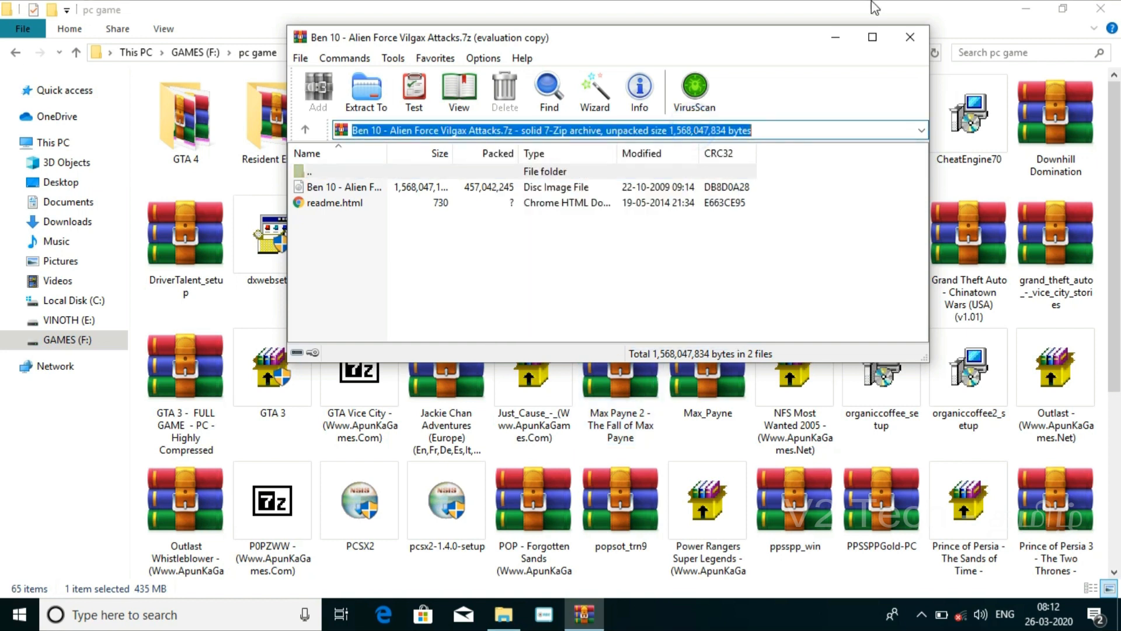
left_click(910, 38)
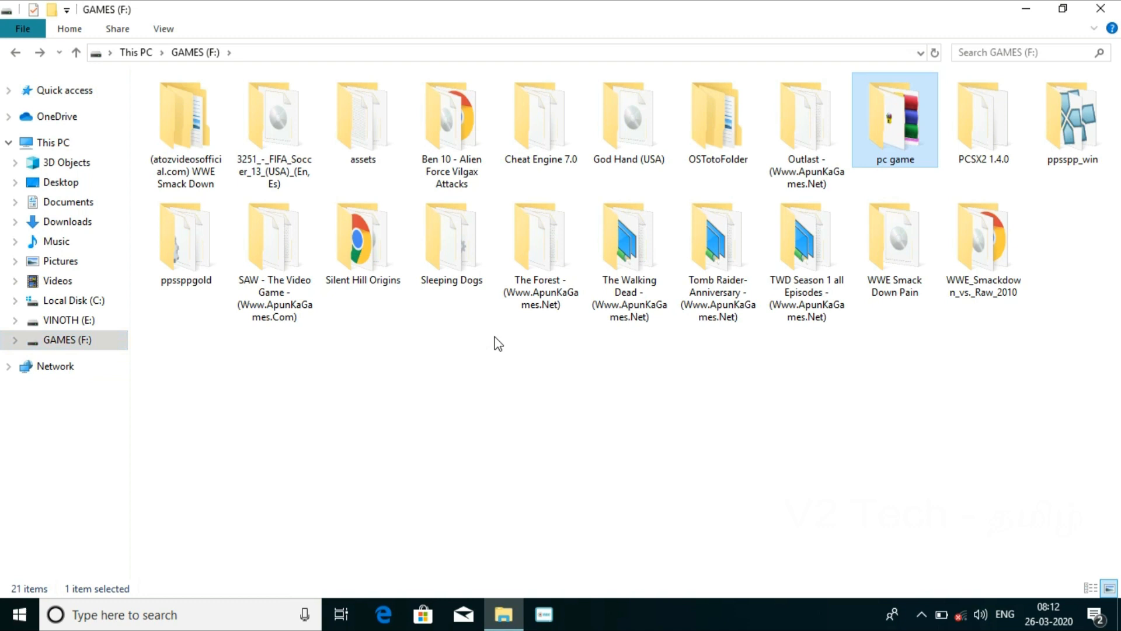
mouse_move(462, 100)
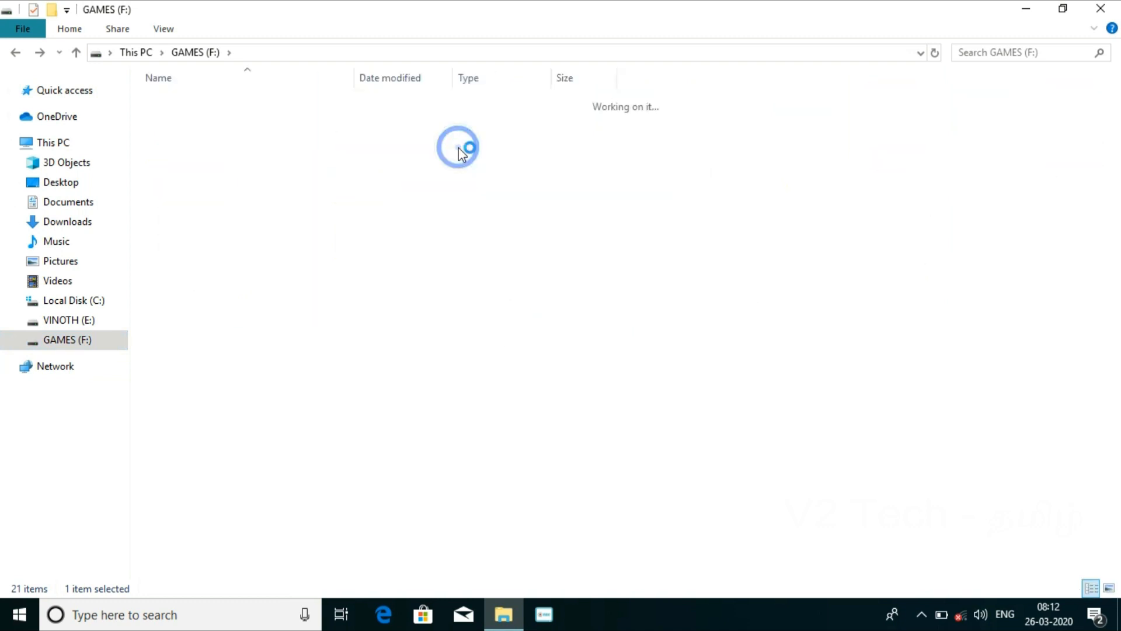
double_click(236, 100)
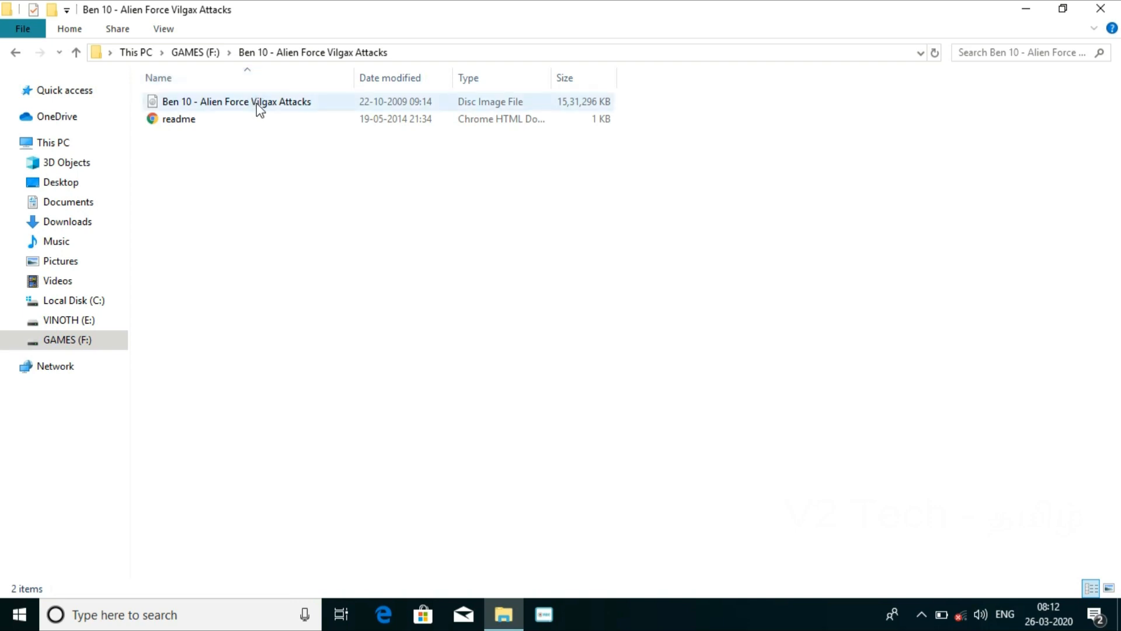
double_click(236, 100)
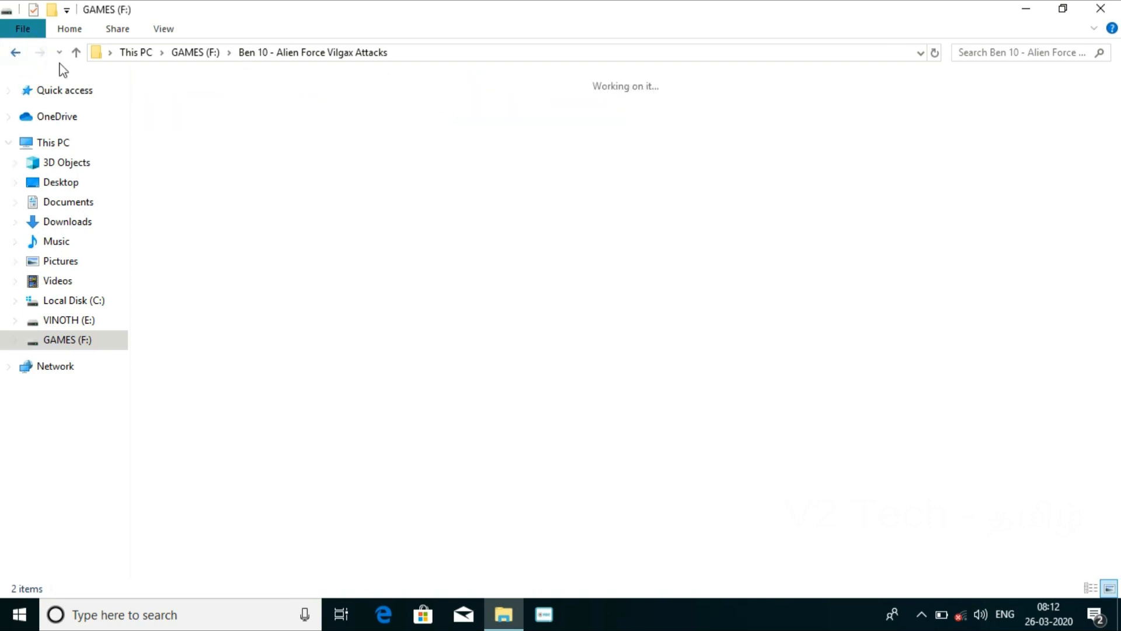
left_click(15, 51)
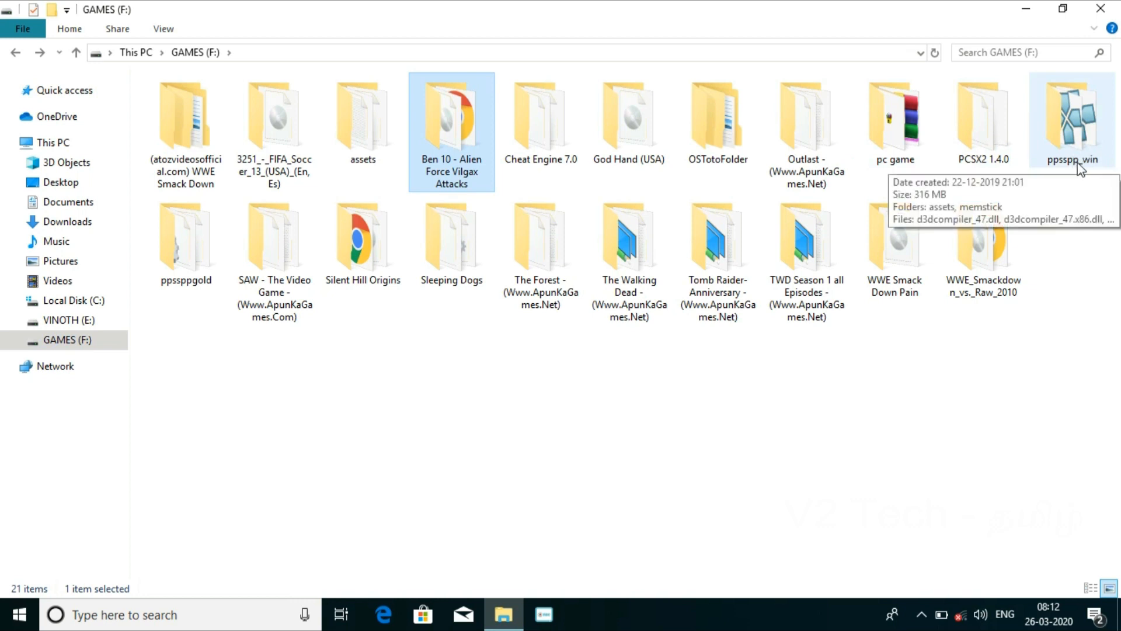
Step: Launch PPSSPPWindows64 from the ppsspp_win folder on GAMES (F:)
double_click(1071, 117)
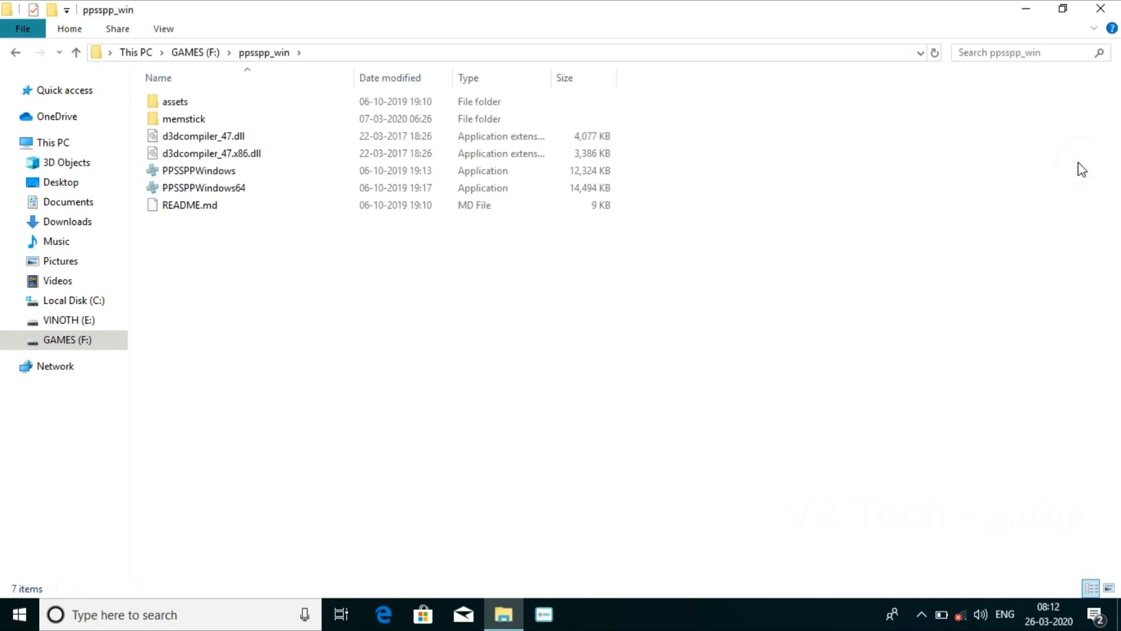
left_click(190, 205)
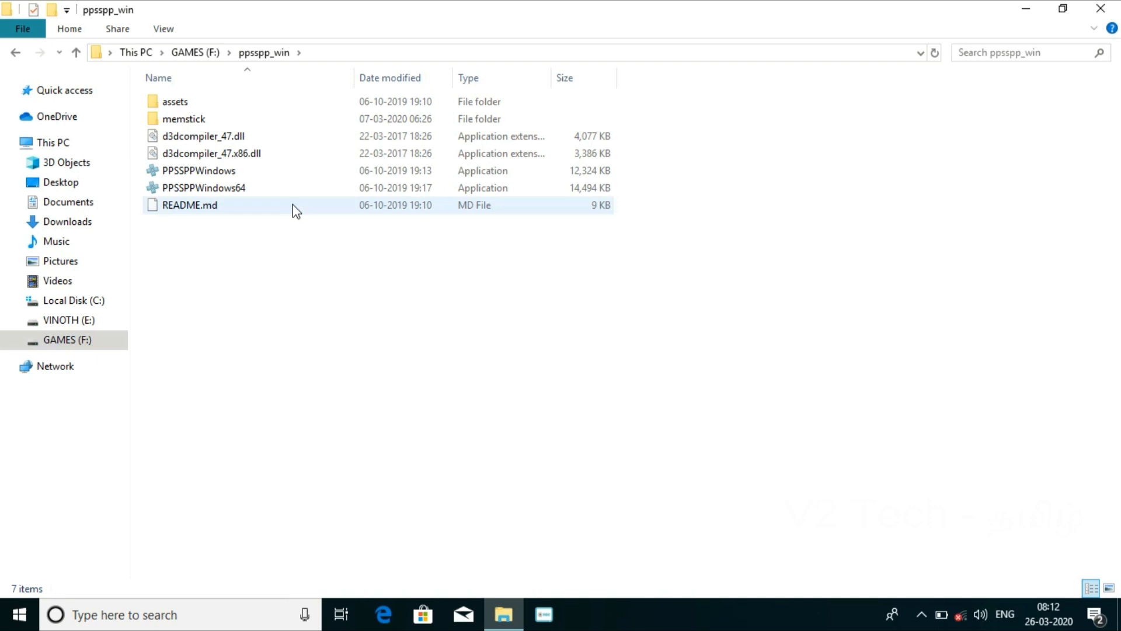
mouse_move(283, 189)
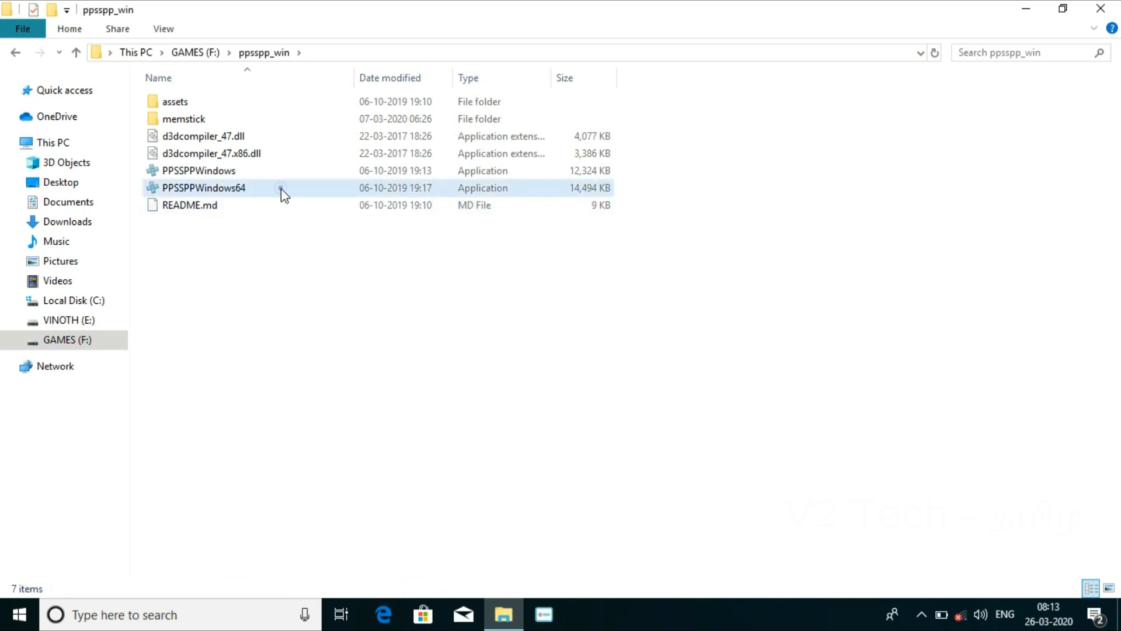
left_click(203, 187)
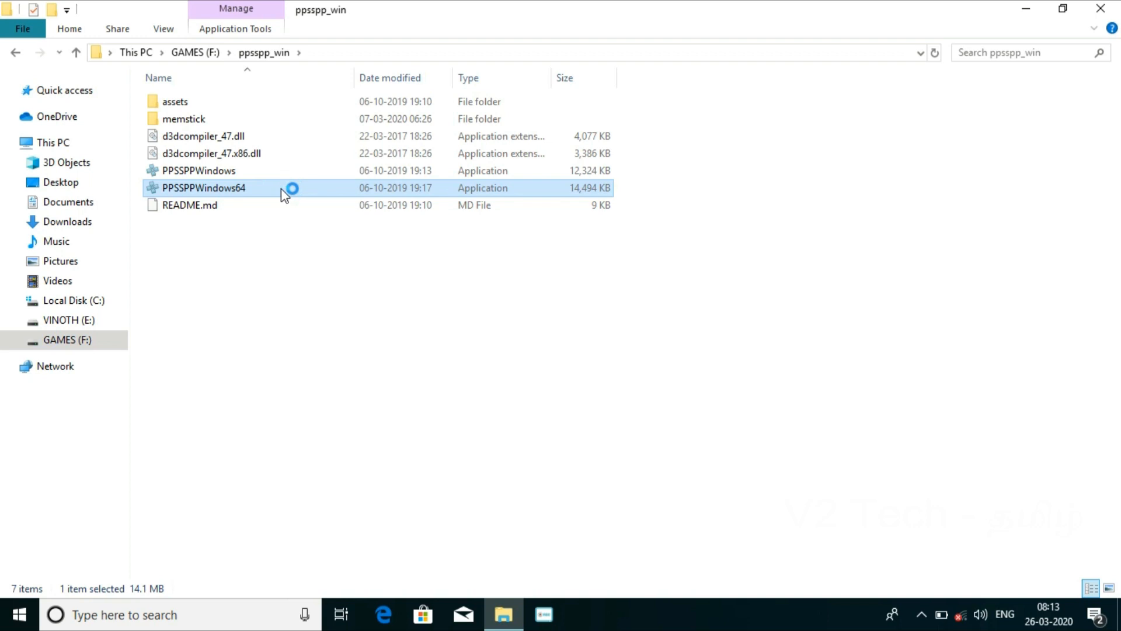
double_click(203, 187)
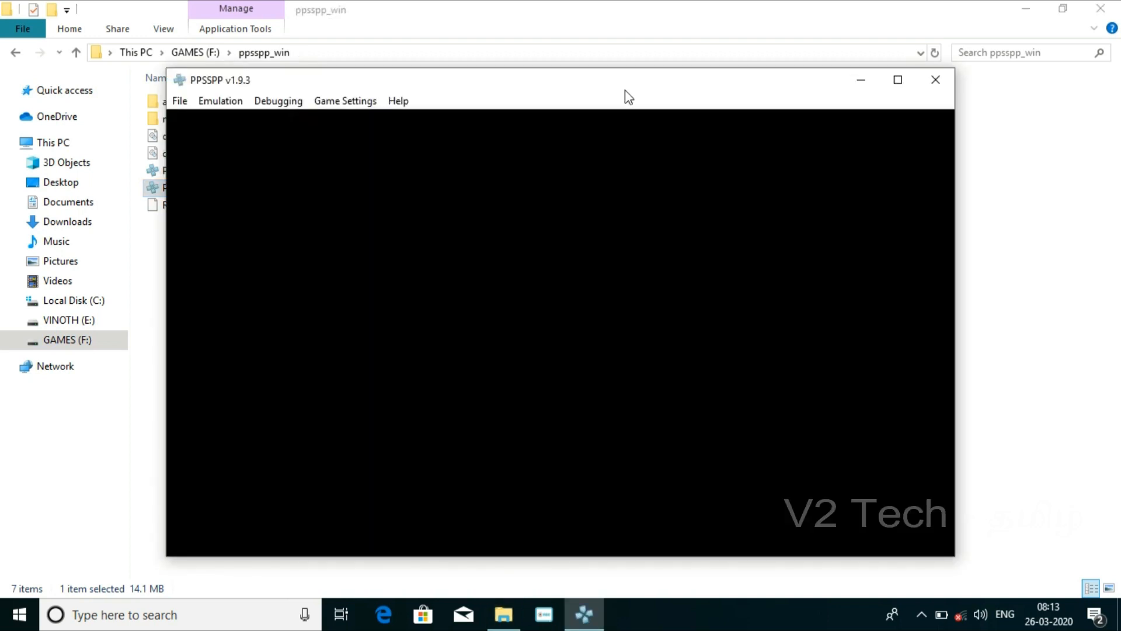
Step: Maximize PPSSPP and start Ben 10 Vilgax Attacks from the Games browser on drive F
left_click(897, 79)
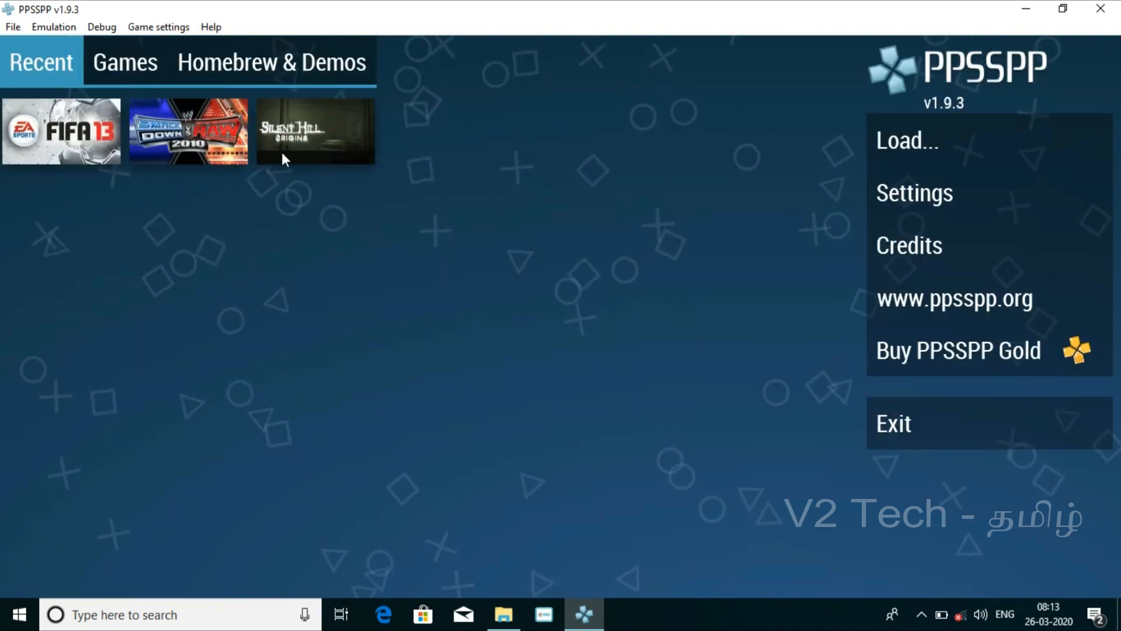
left_click(125, 62)
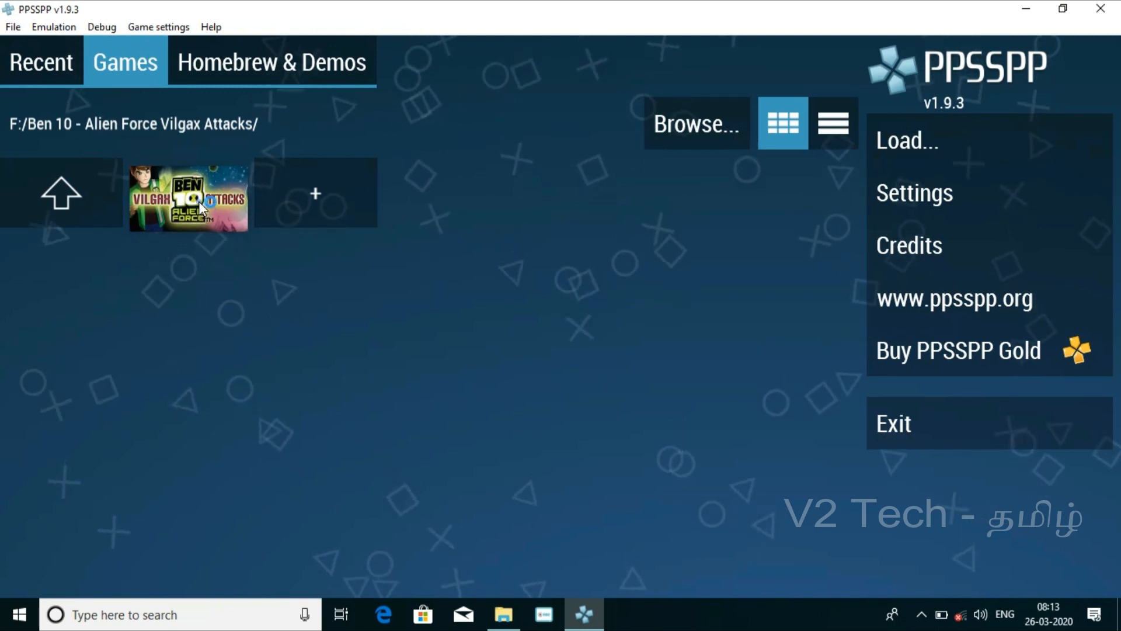
double_click(188, 197)
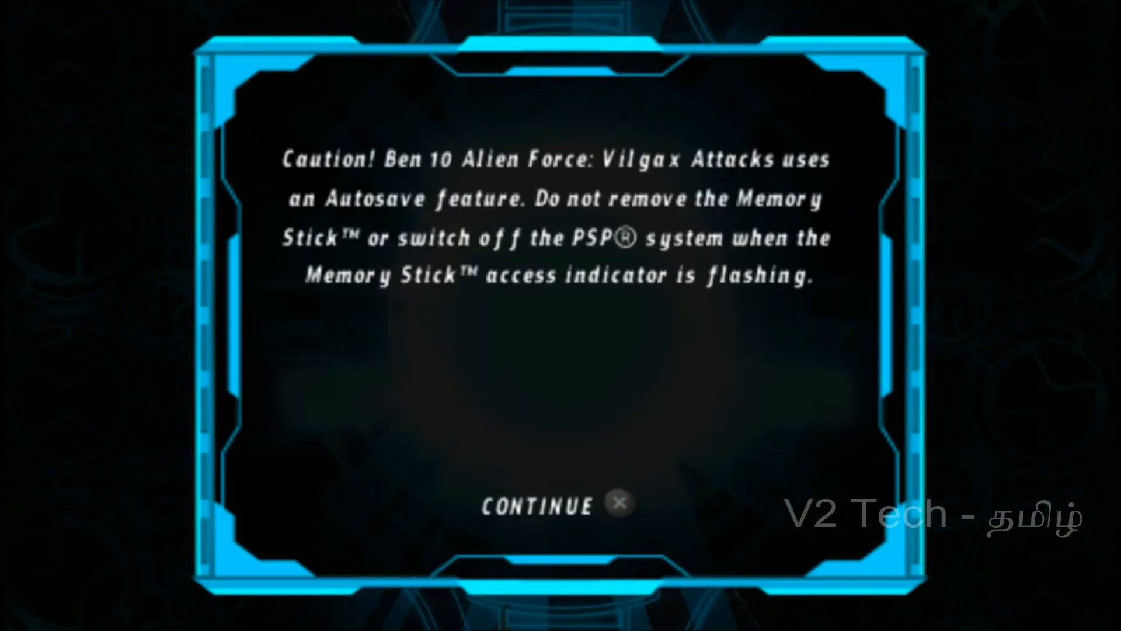
Step: Continue past the autosave notice, pick the existing profile and skip the Vilgax Drone intro into gameplay
left_click(539, 504)
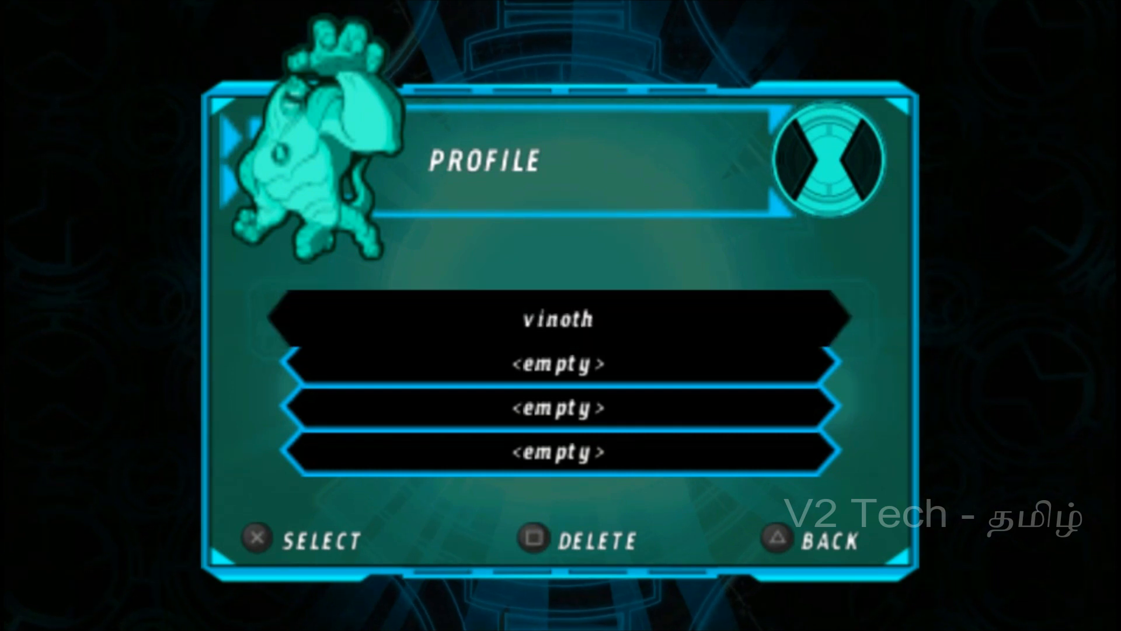
left_click(560, 319)
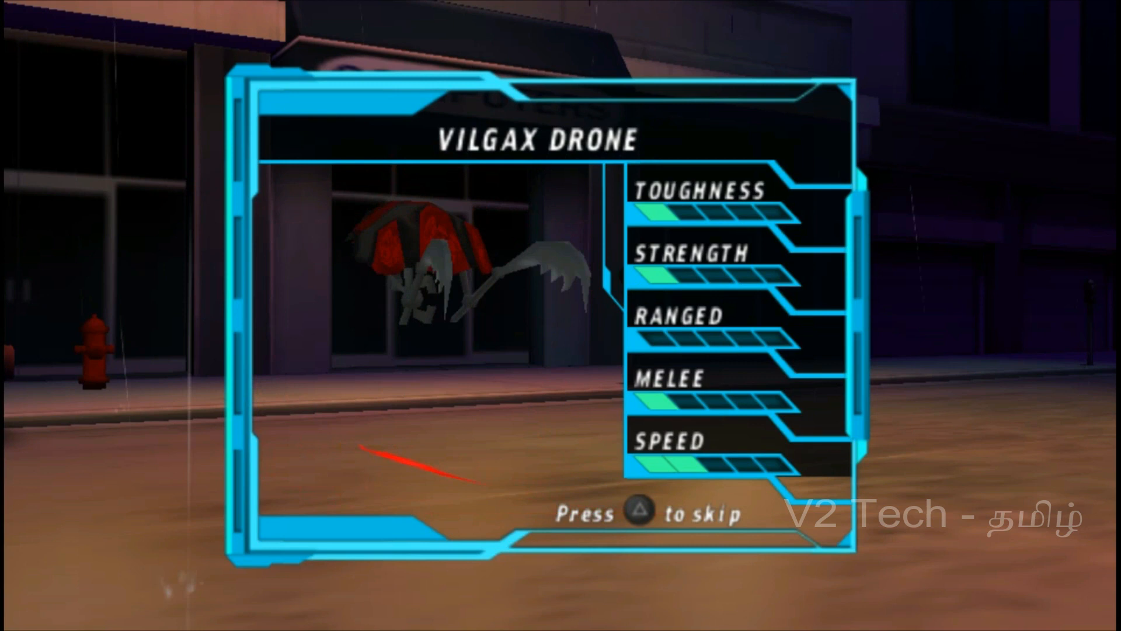
key("triangle")
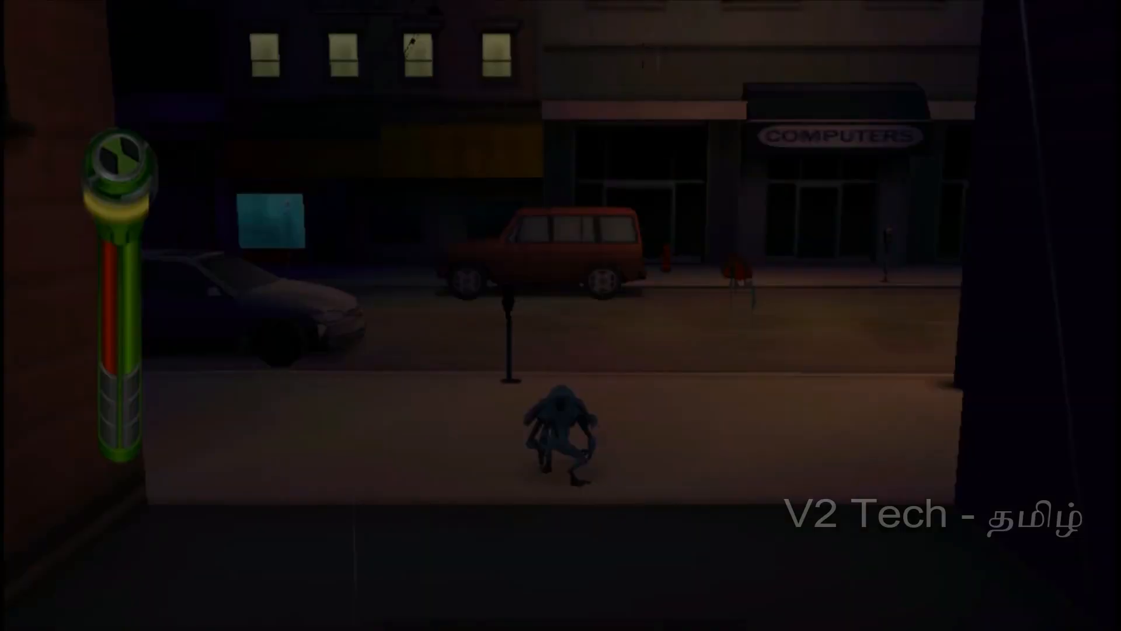